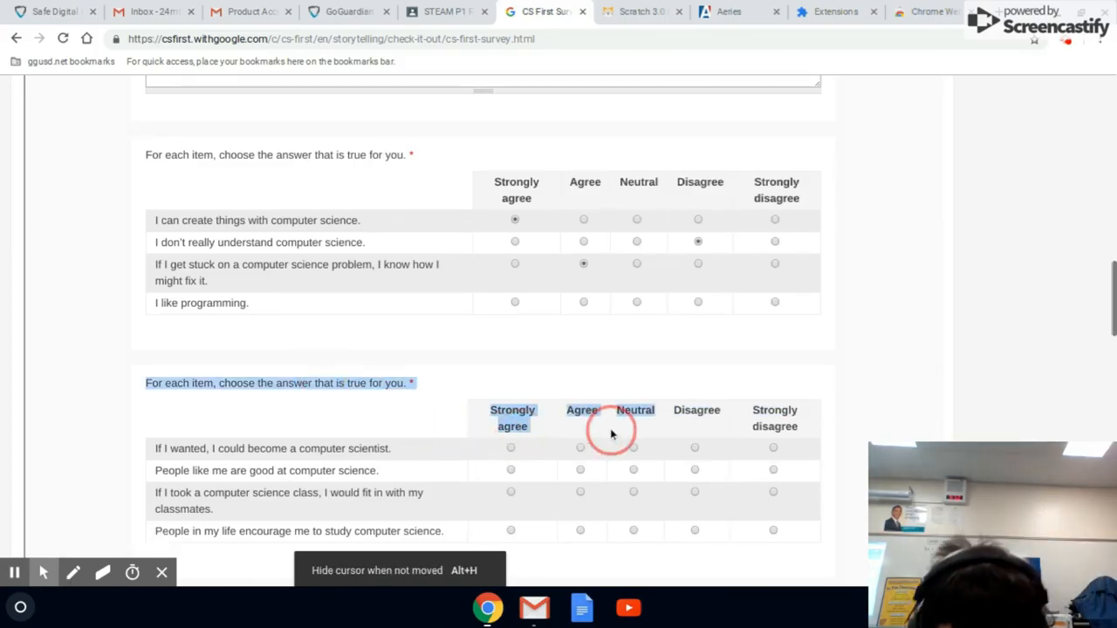
mouse_move(646, 369)
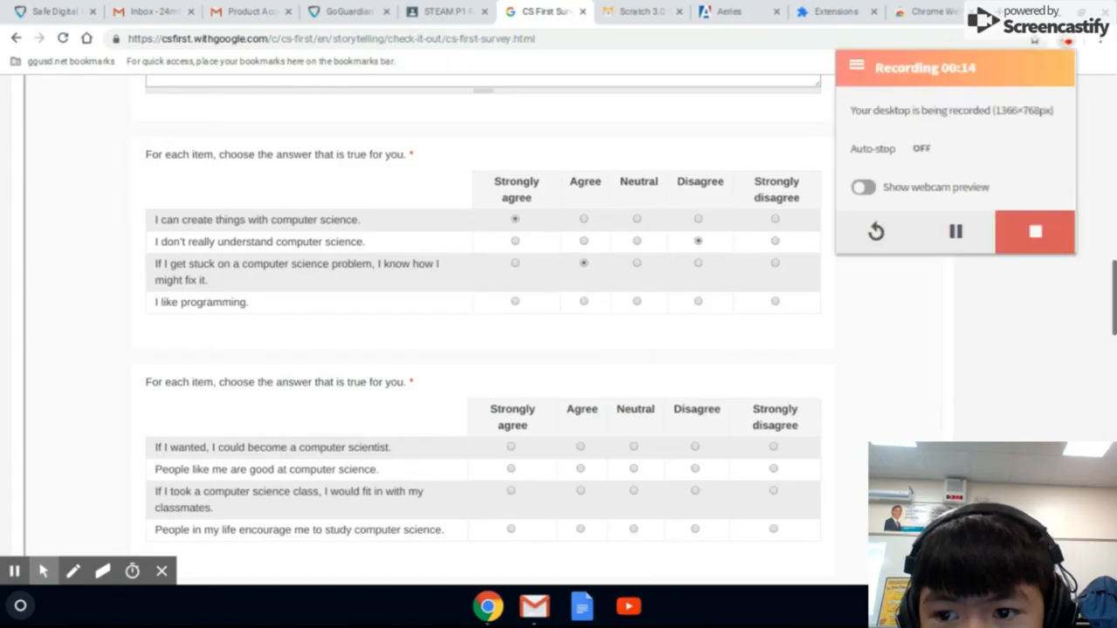
- Switch on 'Show webcam preview' in the Screencastify popup to open the live camera preview
click(863, 186)
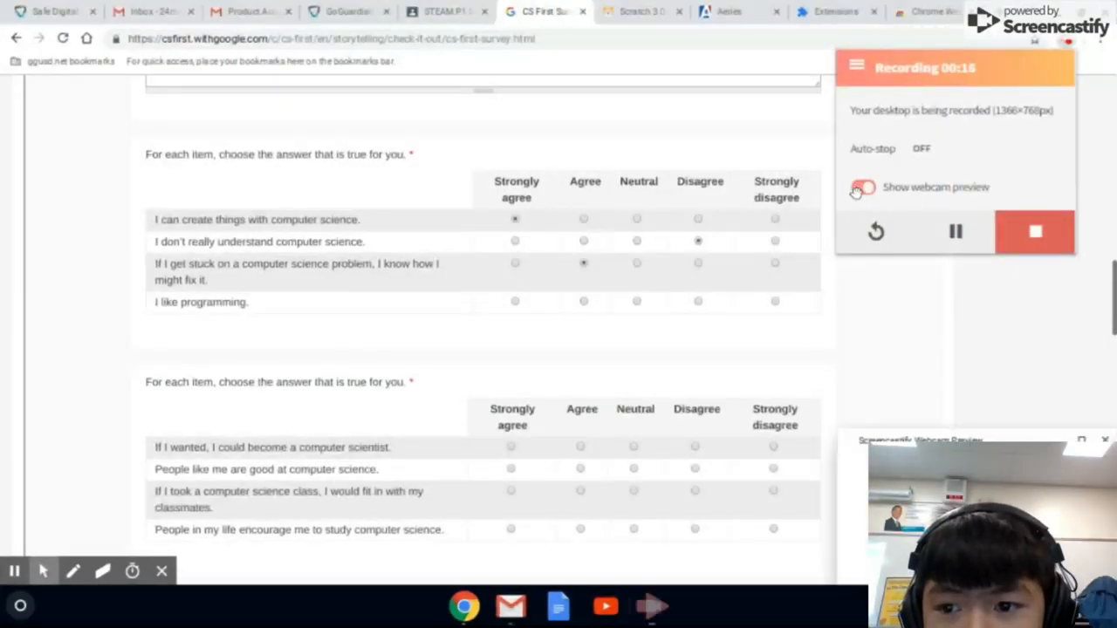
click(863, 186)
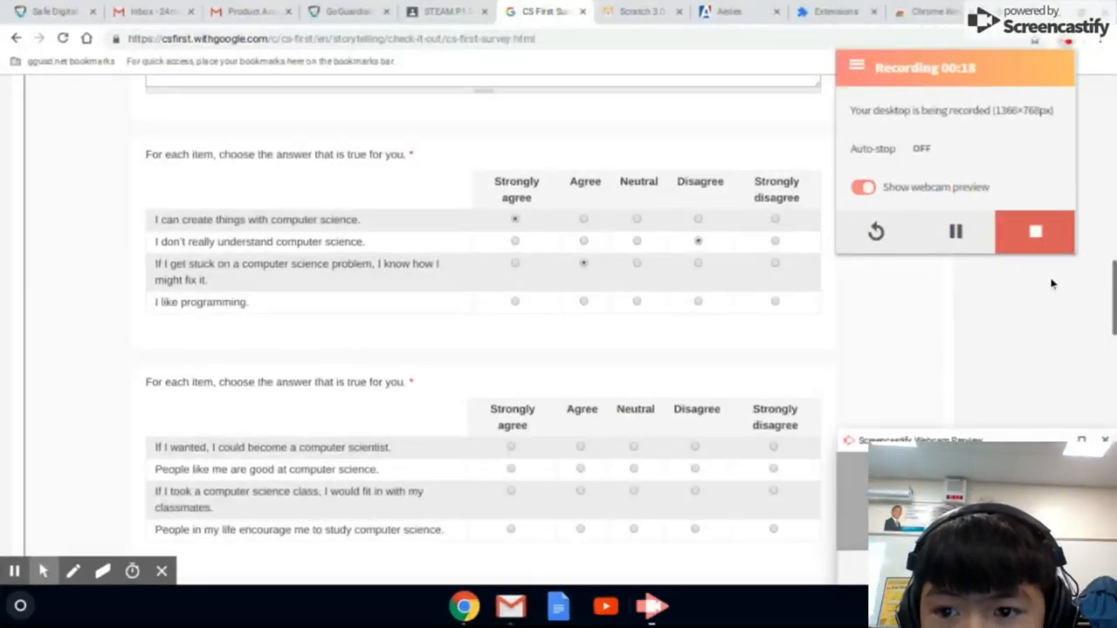
mouse_move(998, 351)
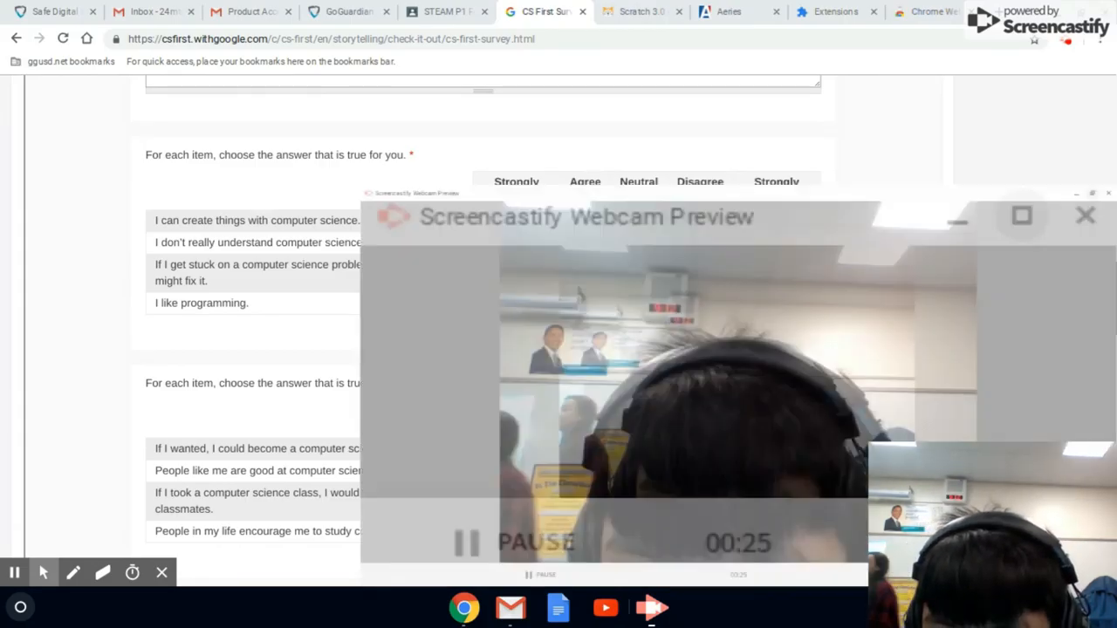
- Dismiss the separate Screencastify Webcam Preview window, keeping the small overlay
click(1021, 215)
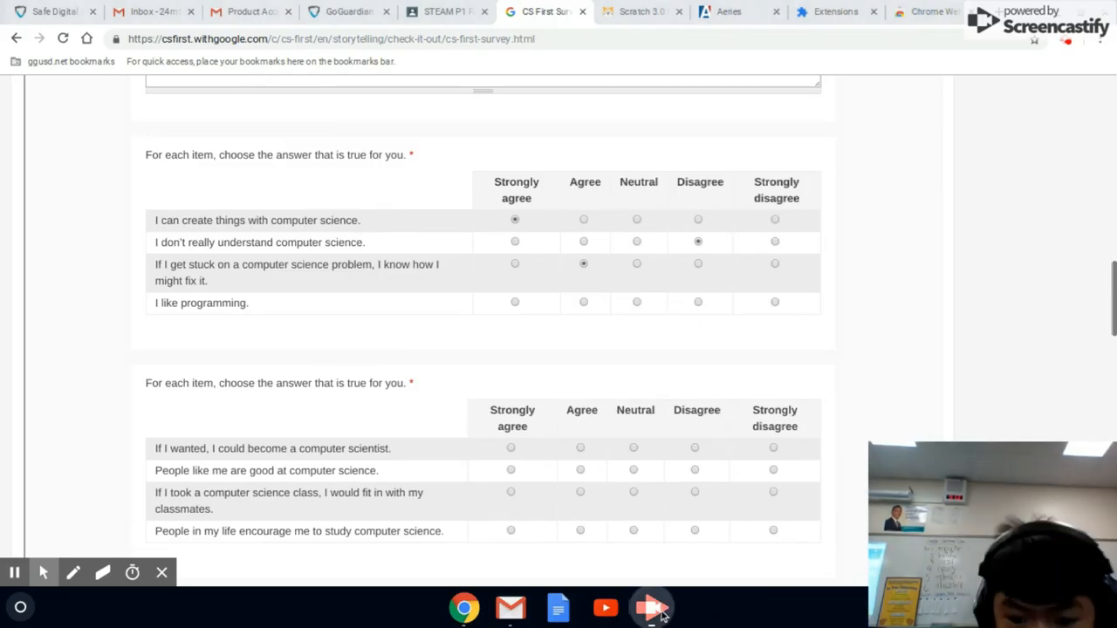
click(652, 608)
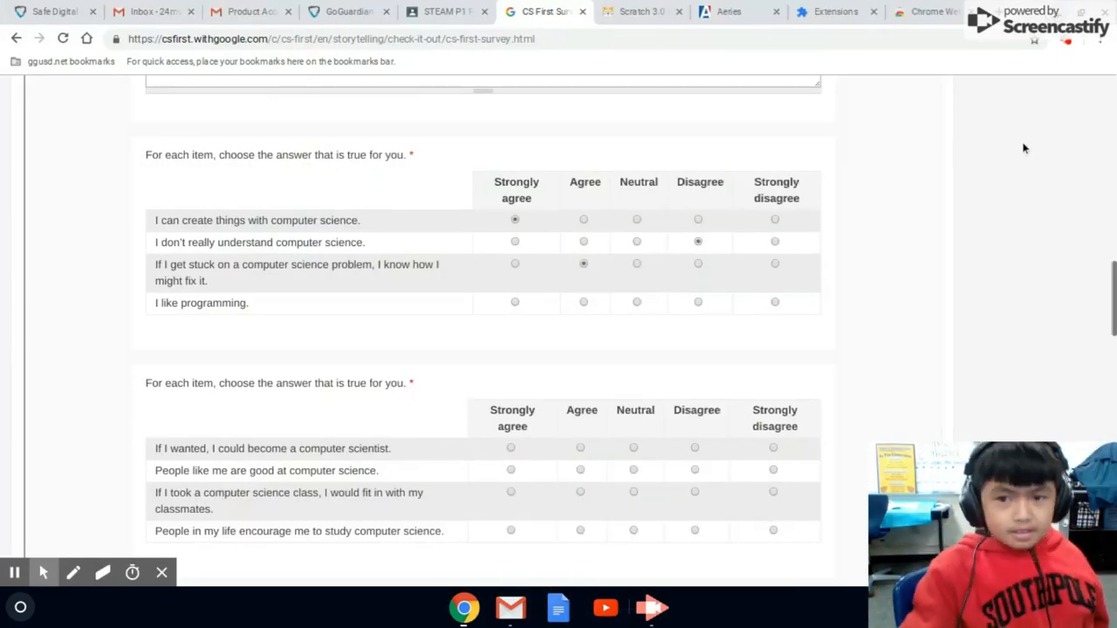
mouse_move(1047, 232)
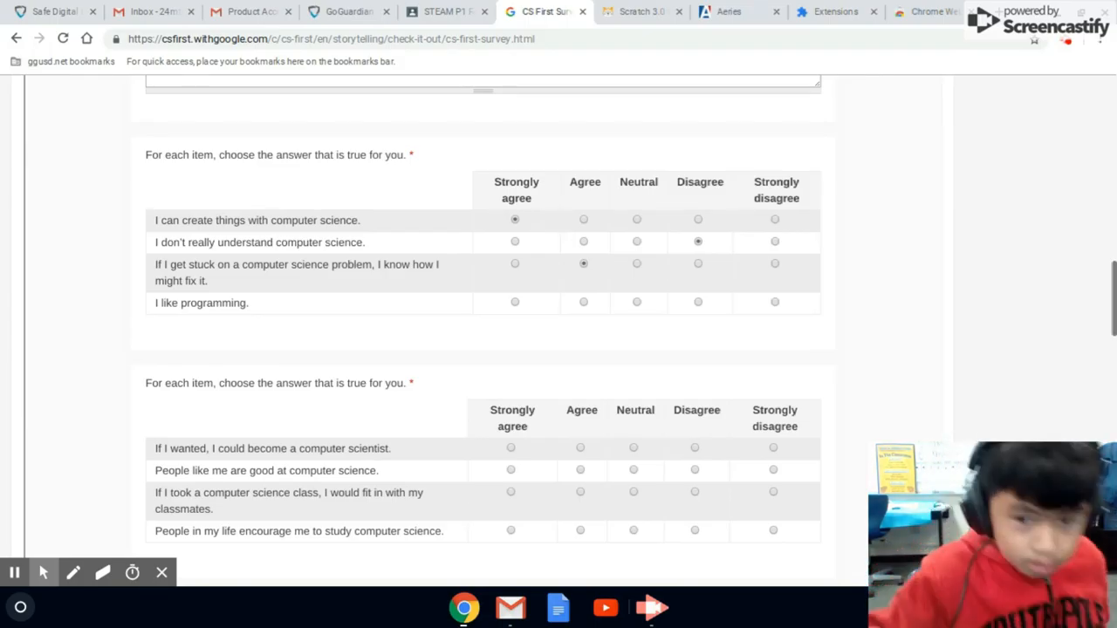
mouse_move(690, 227)
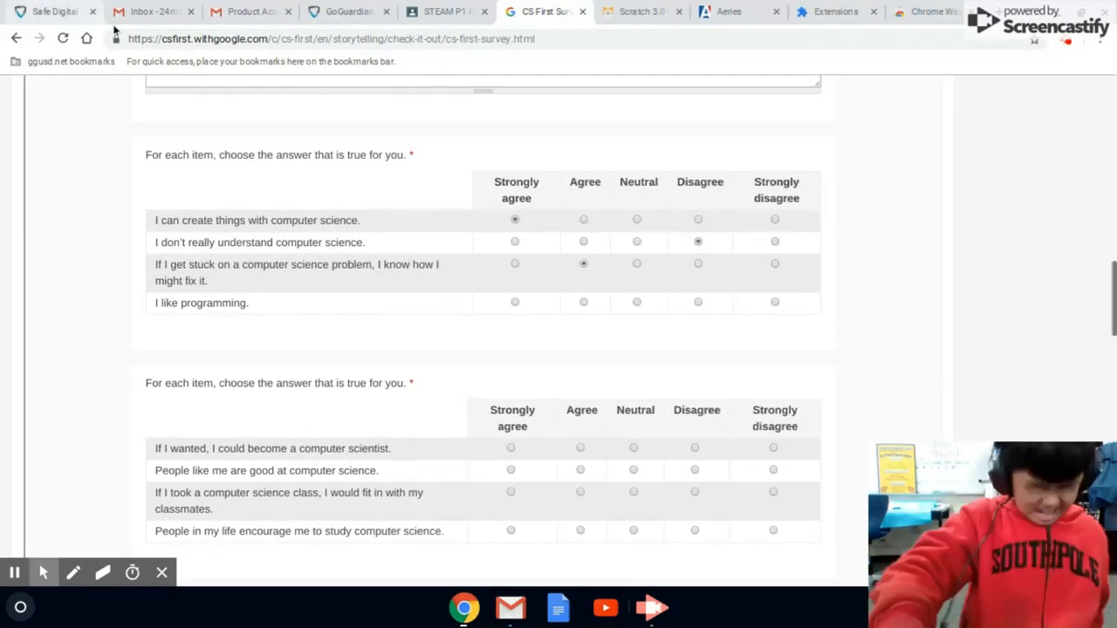
mouse_move(144, 24)
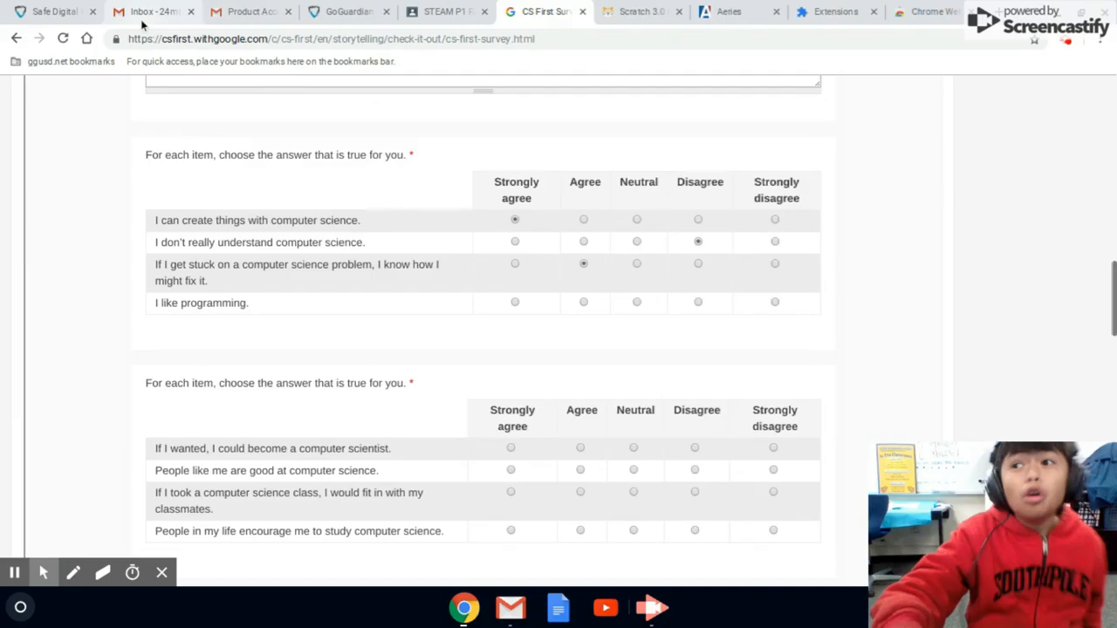